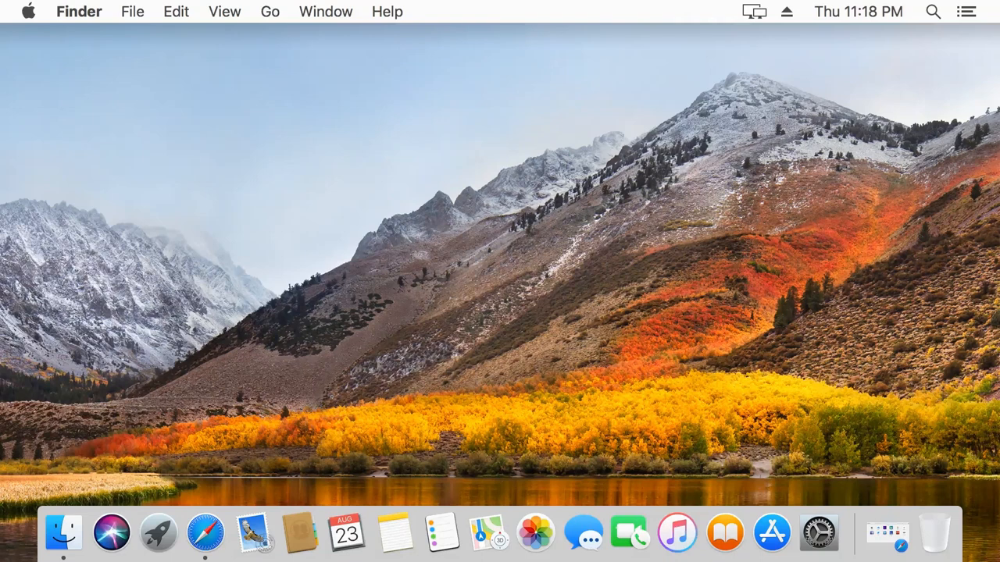
{"action": "mouse_move", "coordinate": [328, 60]}
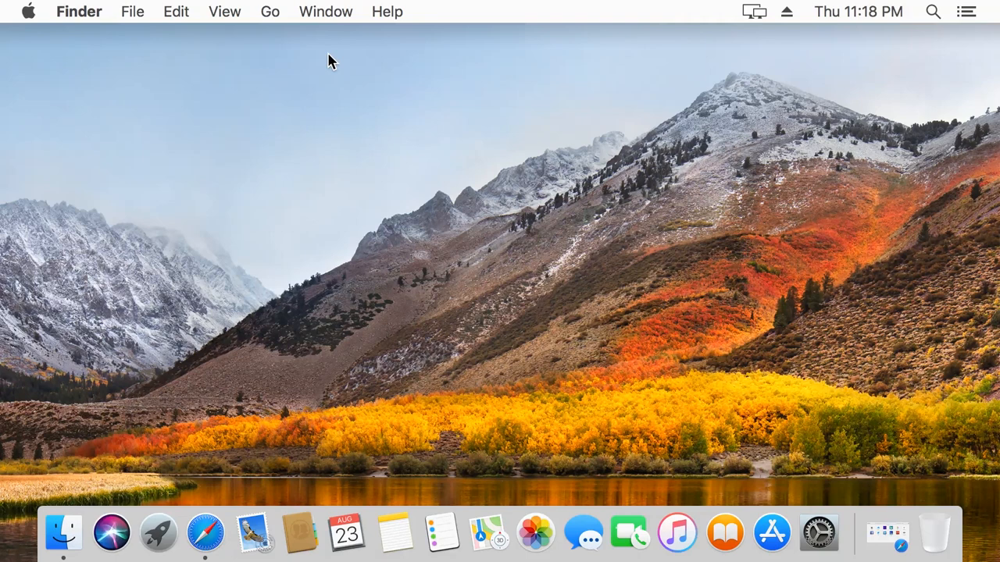
Step: Launch Terminal from Finder's Utilities folder via the Go menu
{"action": "left_click", "coordinate": [270, 11]}
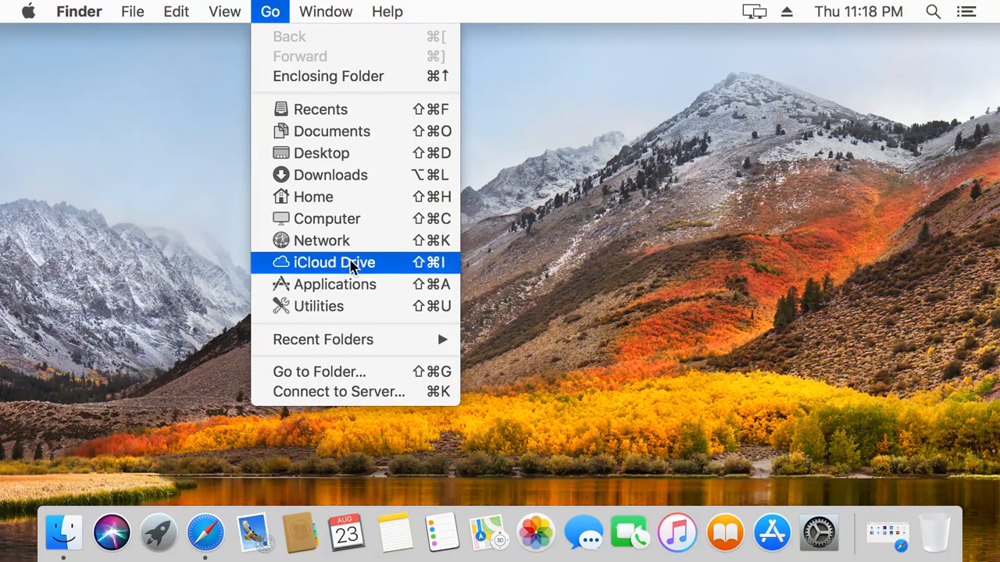
{"action": "mouse_move", "coordinate": [336, 306]}
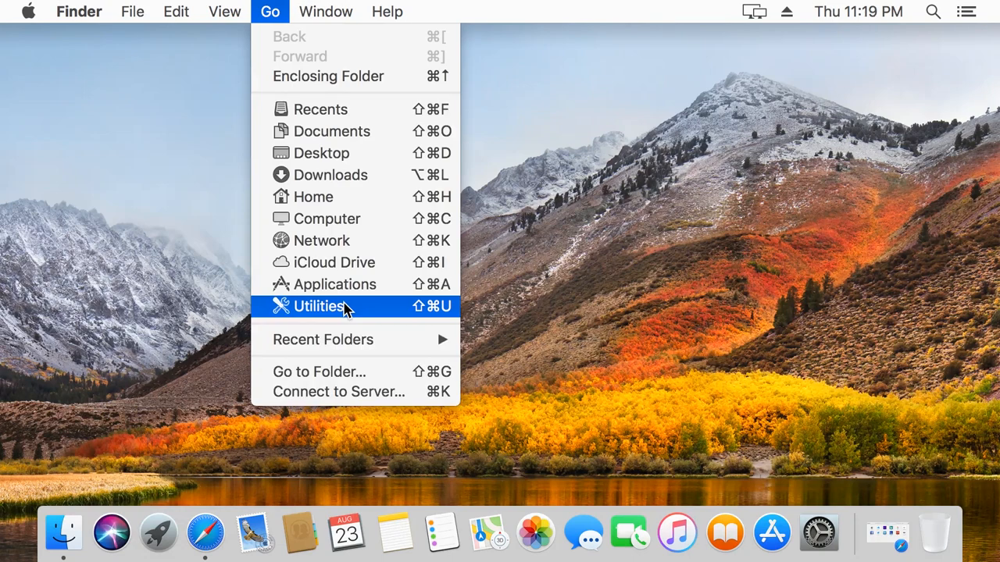
{"action": "left_click", "coordinate": [317, 305]}
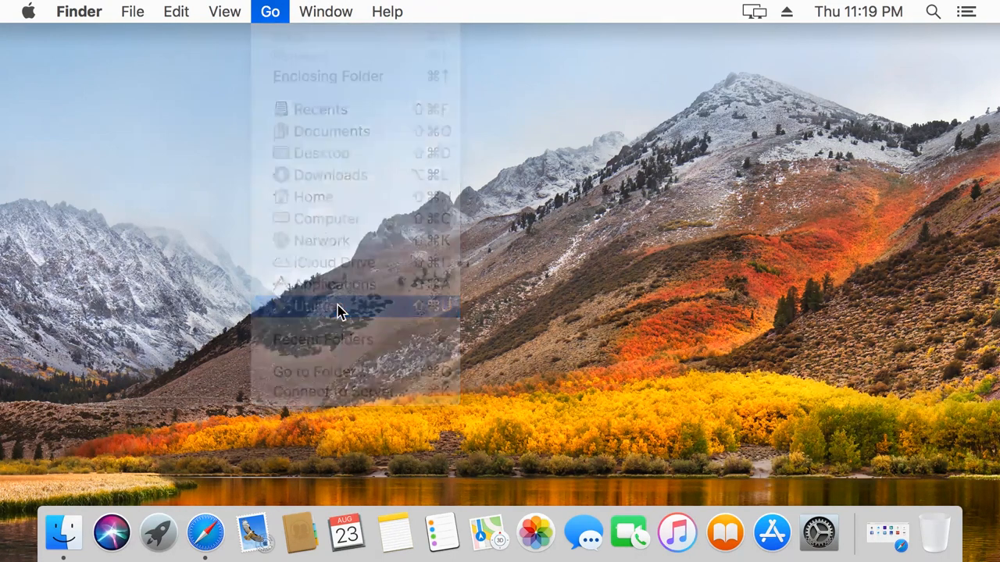
{"action": "left_click", "coordinate": [313, 304]}
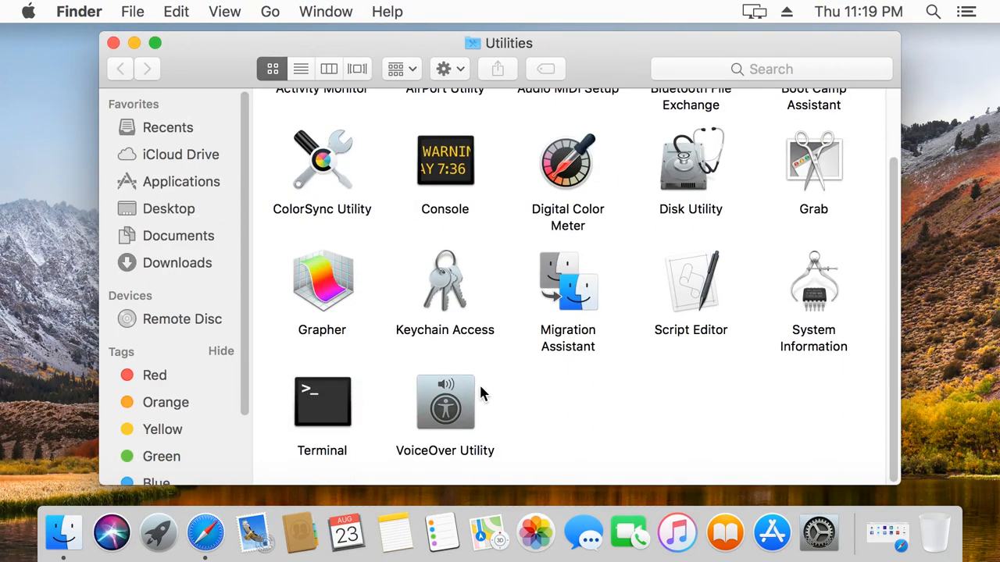
{"action": "double_click", "coordinate": [322, 402]}
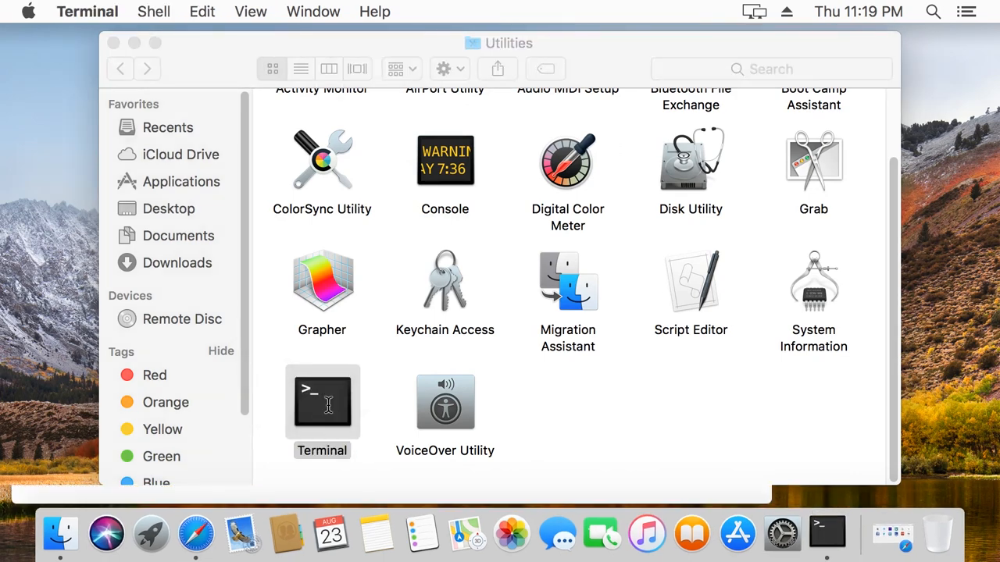
{"action": "double_click", "coordinate": [321, 402]}
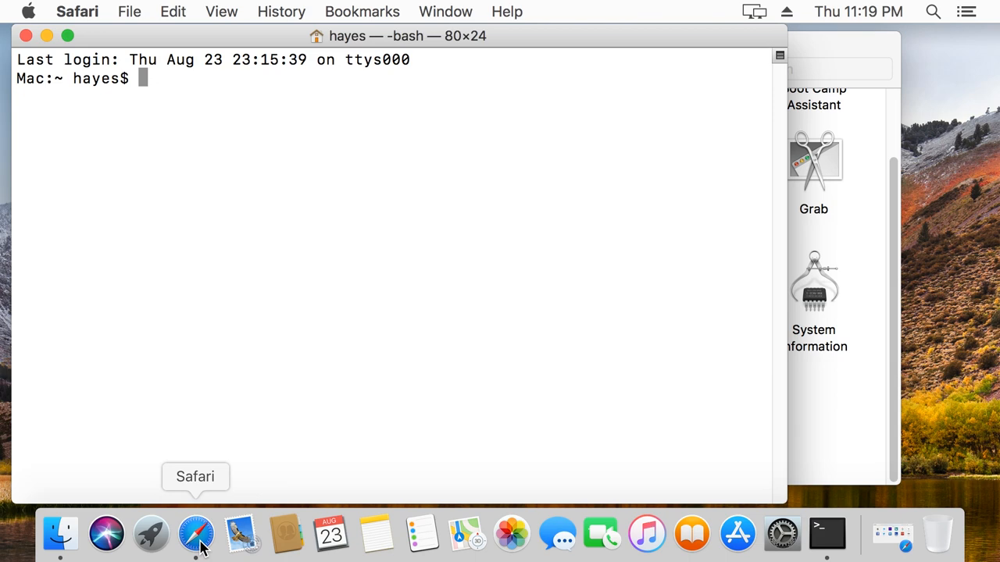
Step: Load brew.sh in Safari and scroll down to the Homebrew install command
{"action": "left_click", "coordinate": [195, 534]}
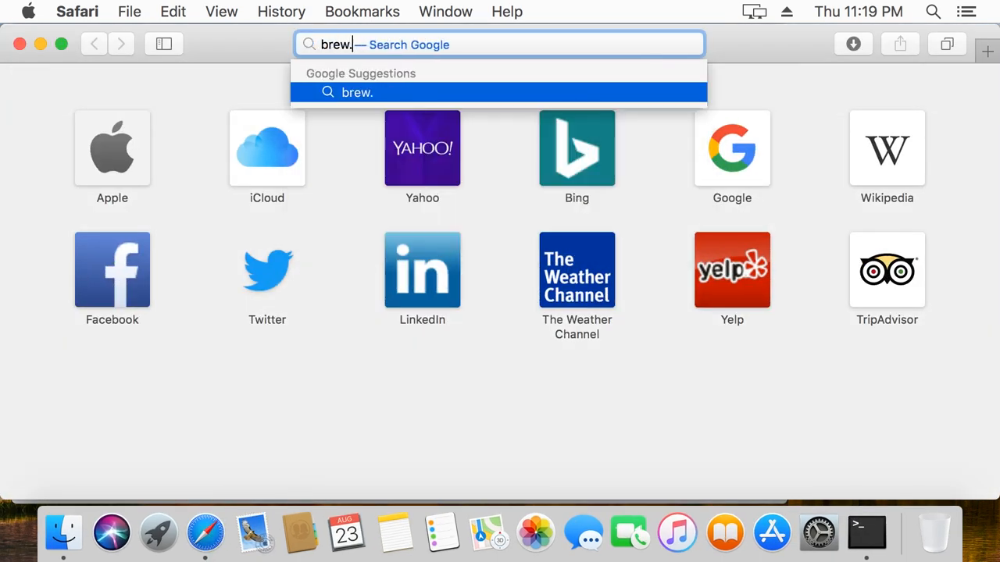
{"action": "key", "text": "Return"}
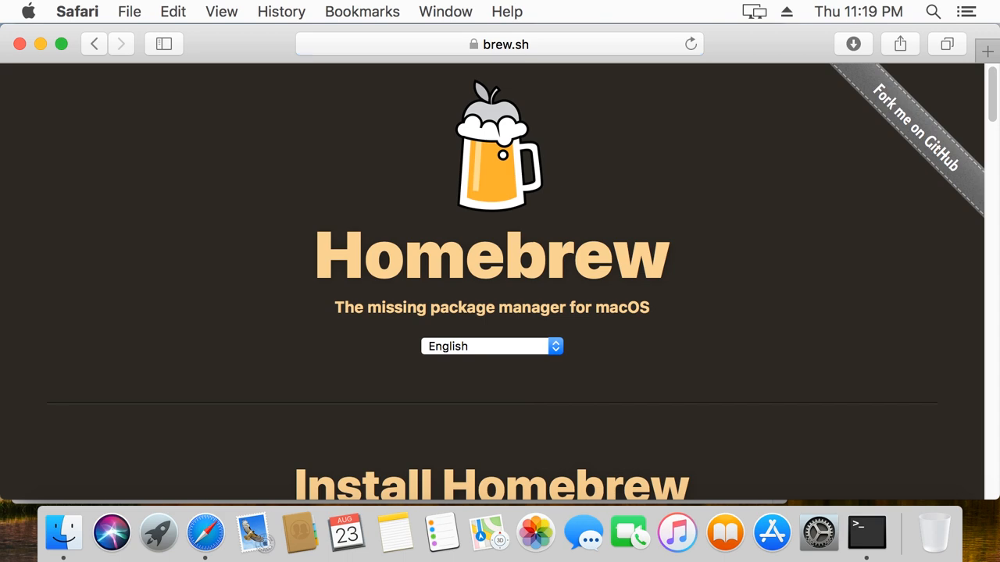
{"action": "mouse_move", "coordinate": [908, 167]}
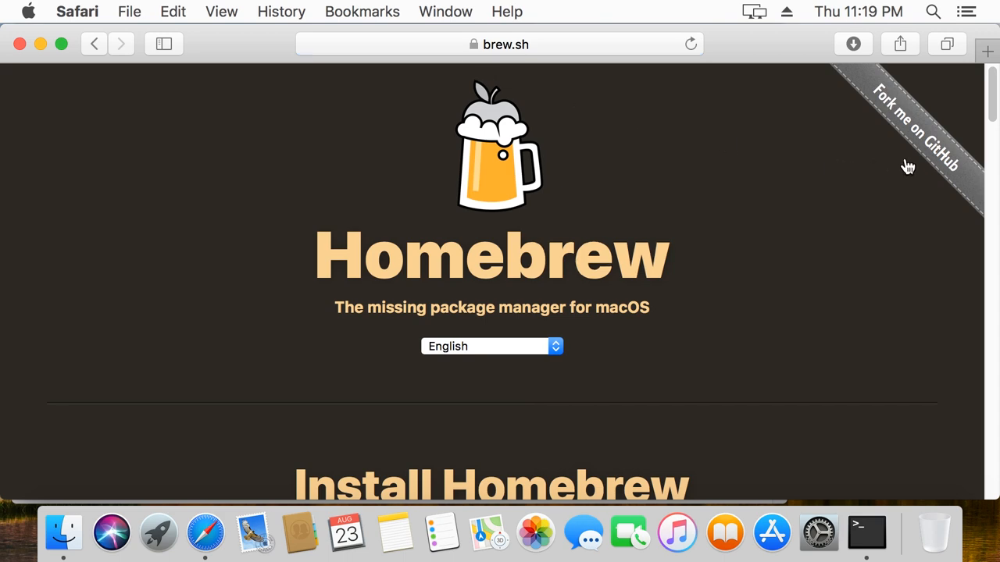
{"action": "scroll", "scroll_direction": "down", "scroll_amount": 3}
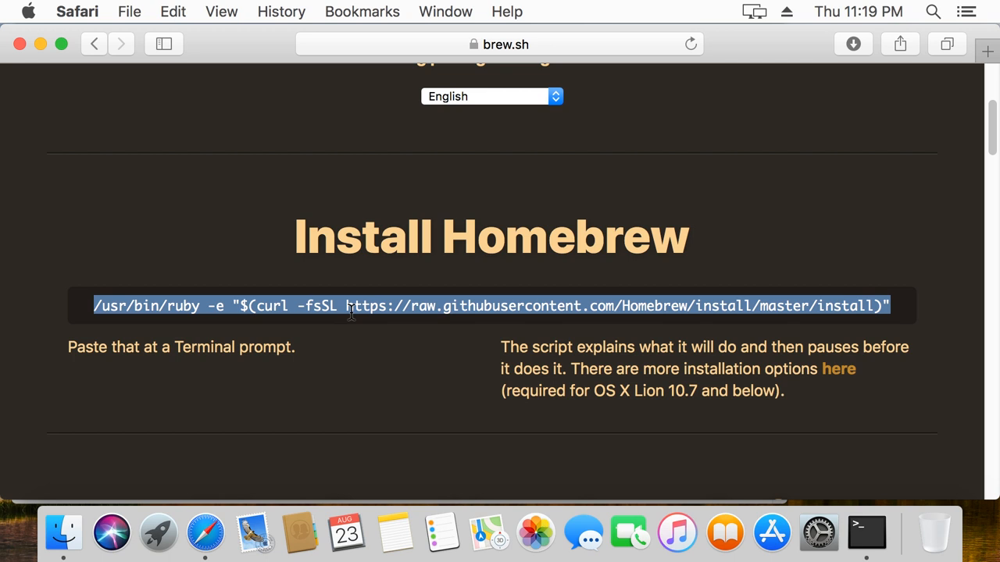
{"action": "mouse_move", "coordinate": [797, 414]}
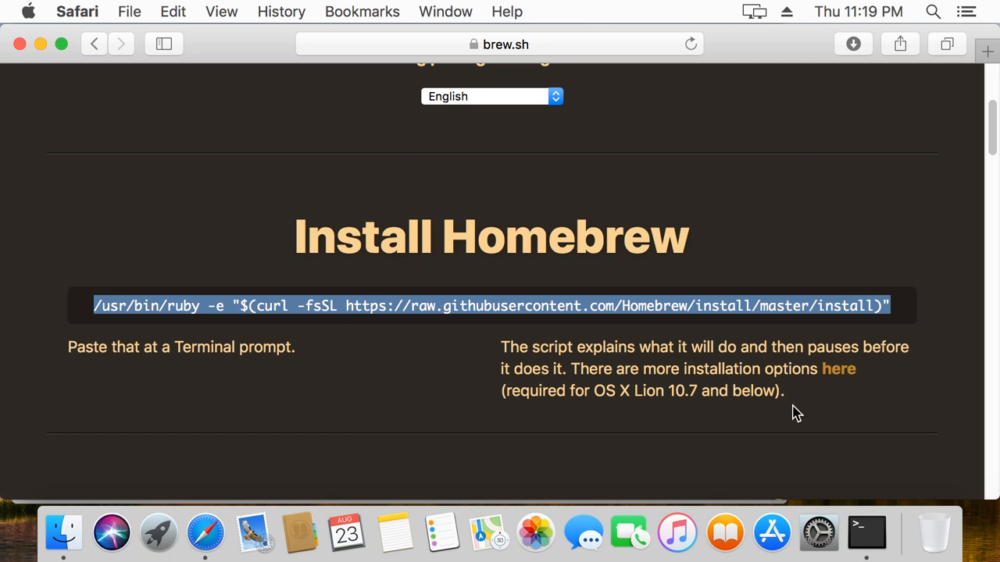
Step: Paste the Homebrew install command into Terminal, run it, and confirm to continue
{"action": "right_click", "coordinate": [390, 172]}
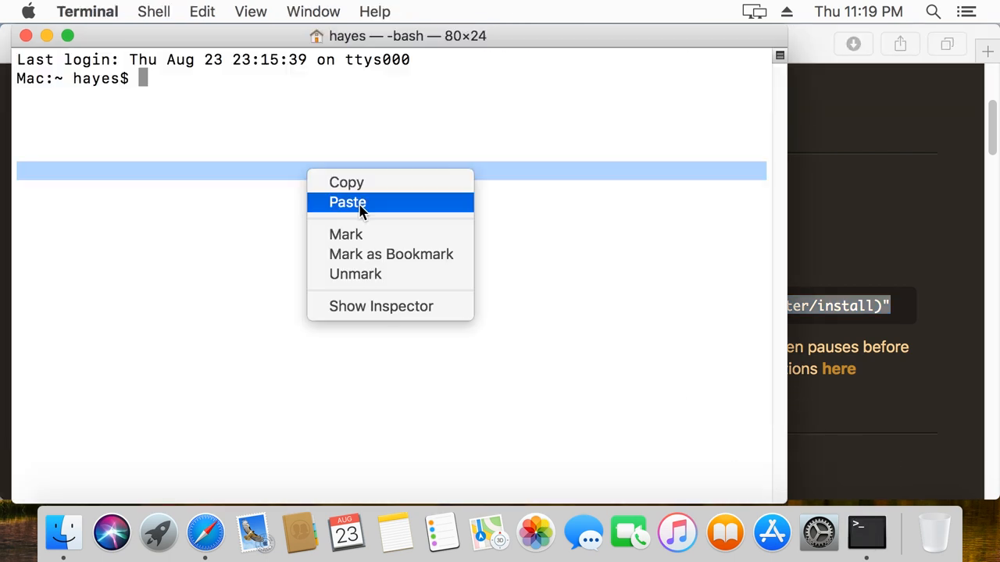
{"action": "left_click", "coordinate": [347, 202]}
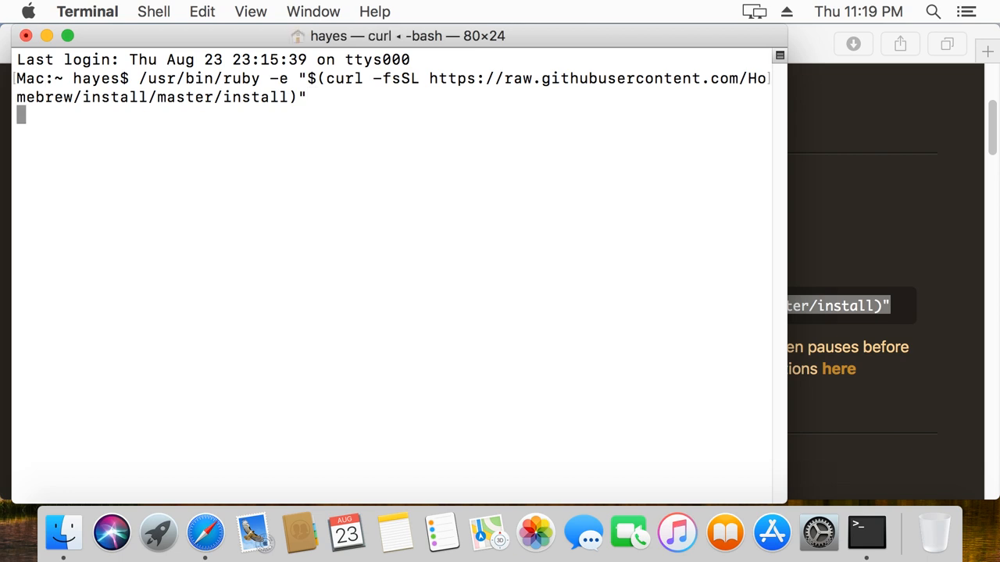
{"action": "key", "text": "return"}
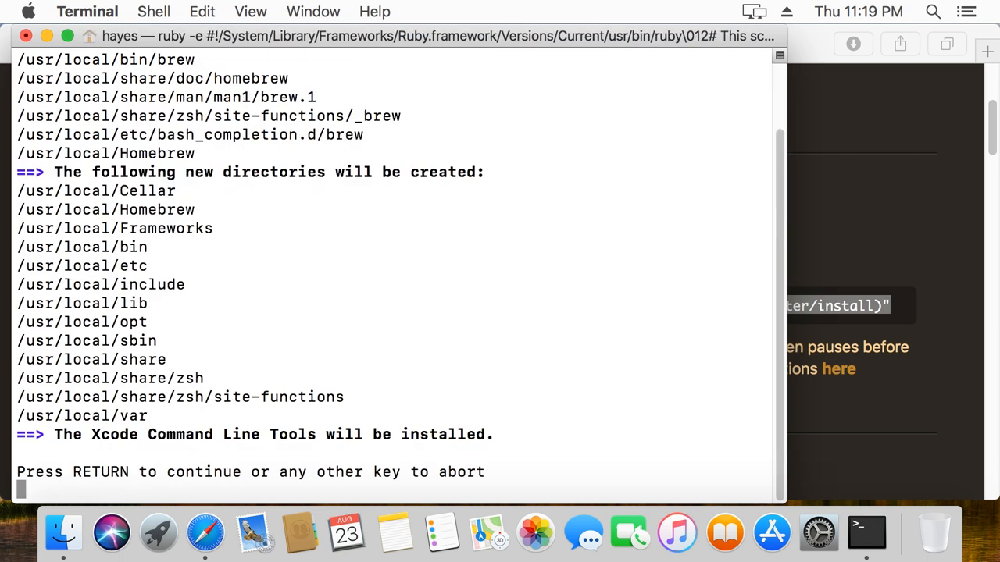
{"action": "key", "text": "Return"}
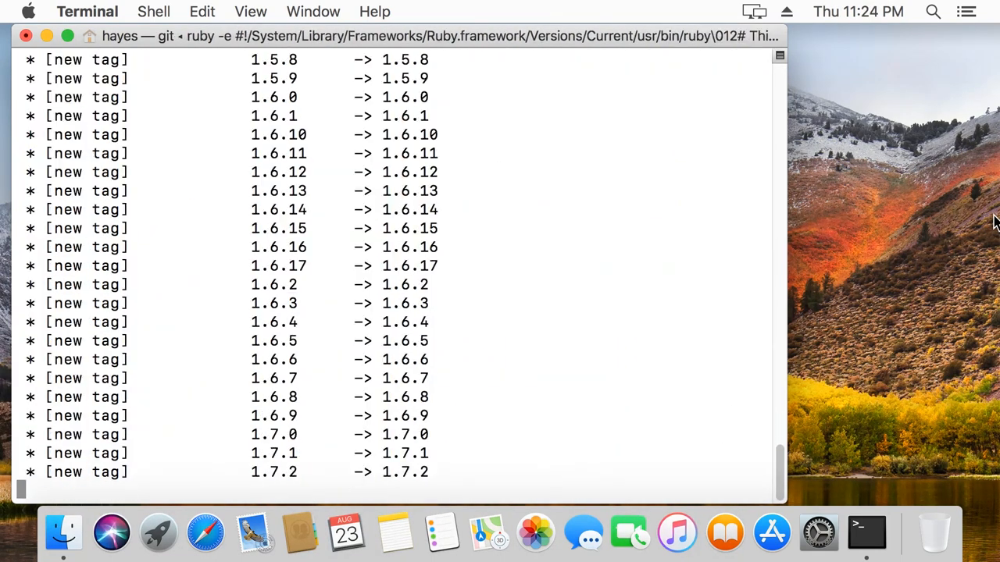
Step: Scroll the installer output until Homebrew reports installation successful
{"action": "scroll", "scroll_direction": "down", "scroll_amount": 3}
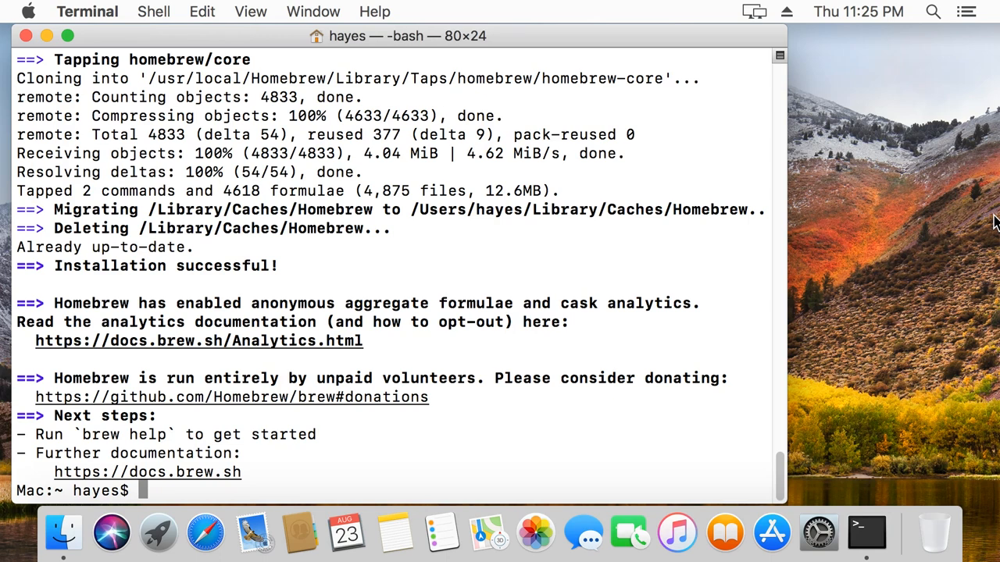
Step: Install GCC 8.2.0 and its dependencies with 'brew install gcc'
{"action": "type", "text": "brew insta"}
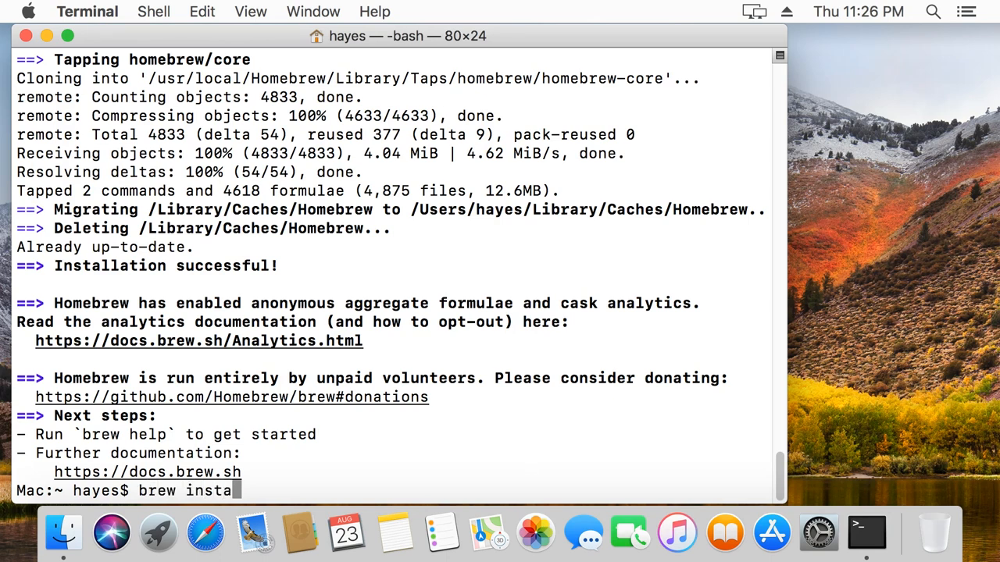
{"action": "type", "text": "ll gcc"}
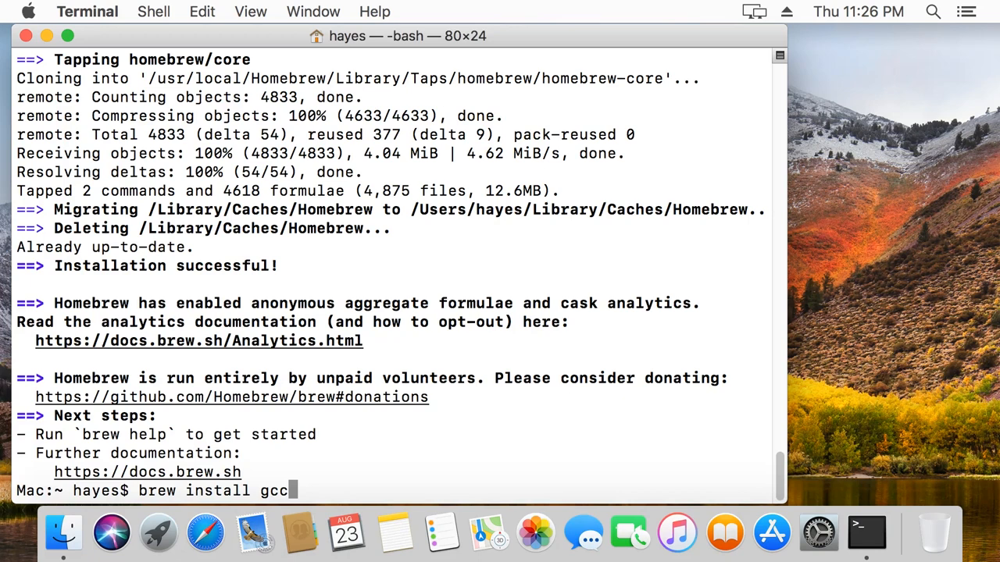
{"action": "key", "text": "Return"}
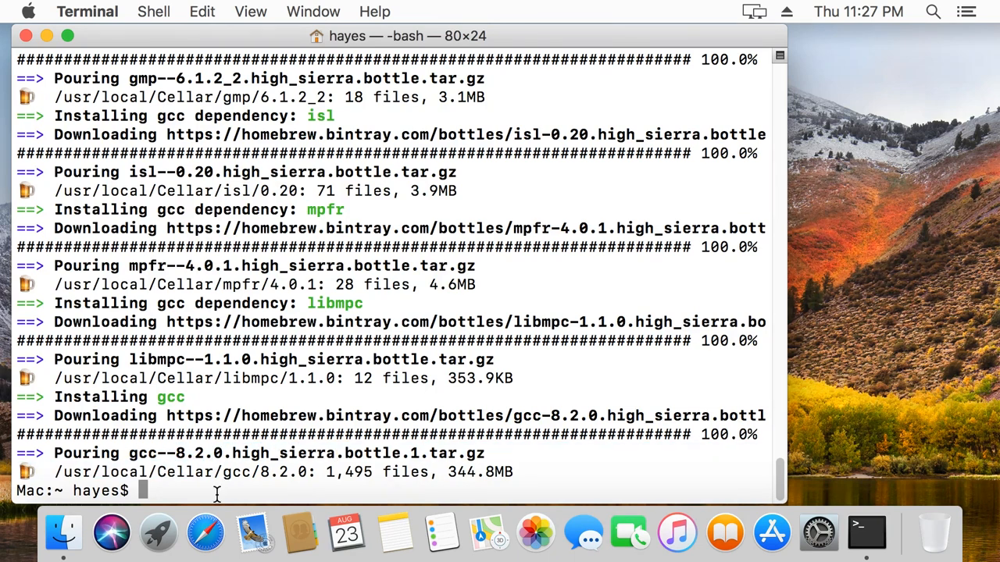
Step: Run gcc-8 to confirm GCC 8 is installed
{"action": "type", "text": "g"}
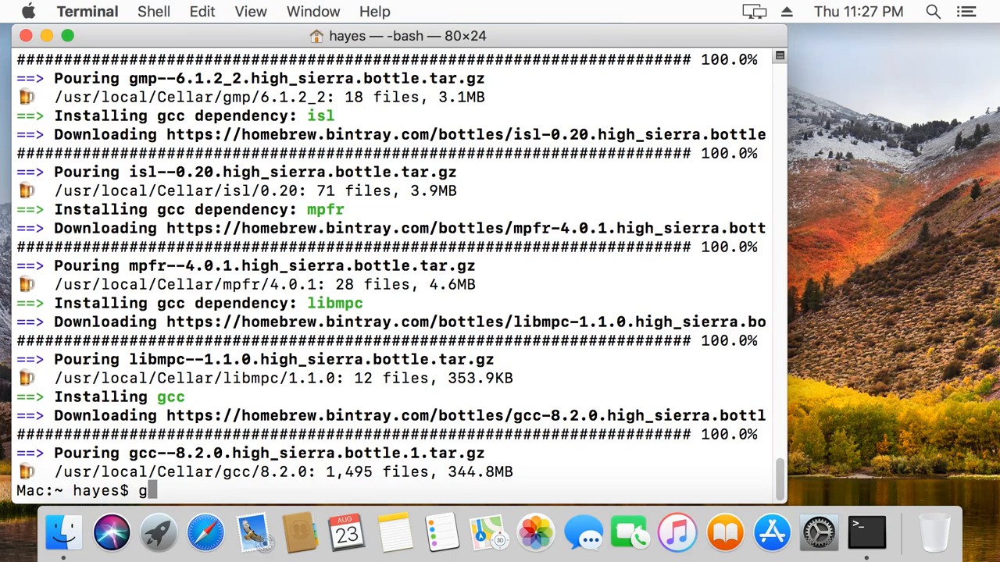
{"action": "type", "text": "cc-8"}
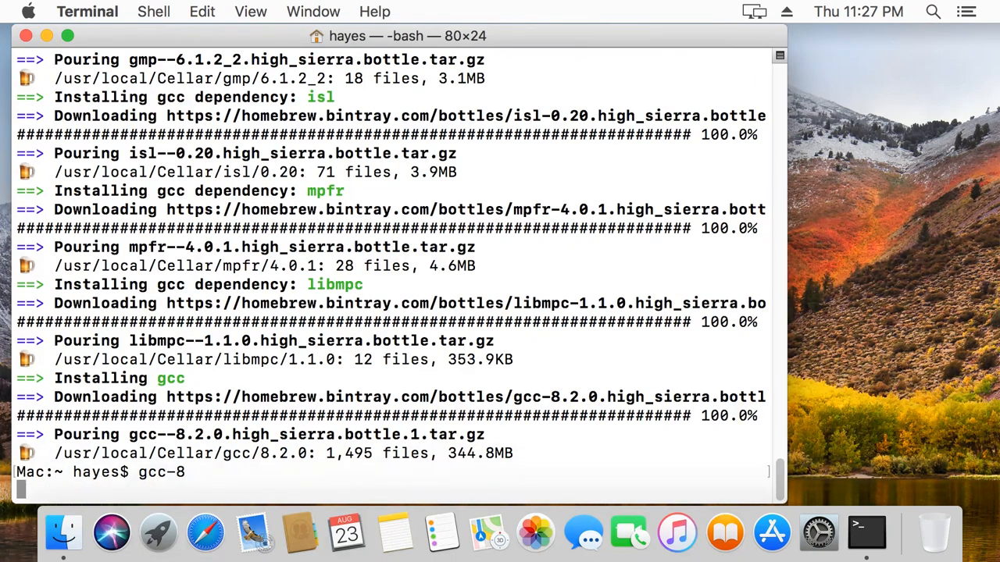
{"action": "key", "text": "Return"}
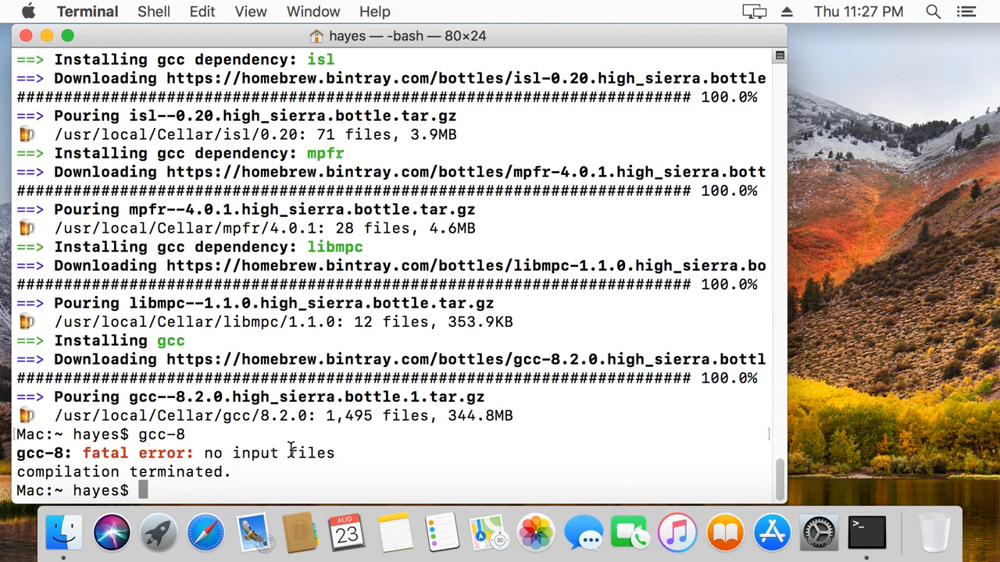
{"action": "mouse_move", "coordinate": [243, 453]}
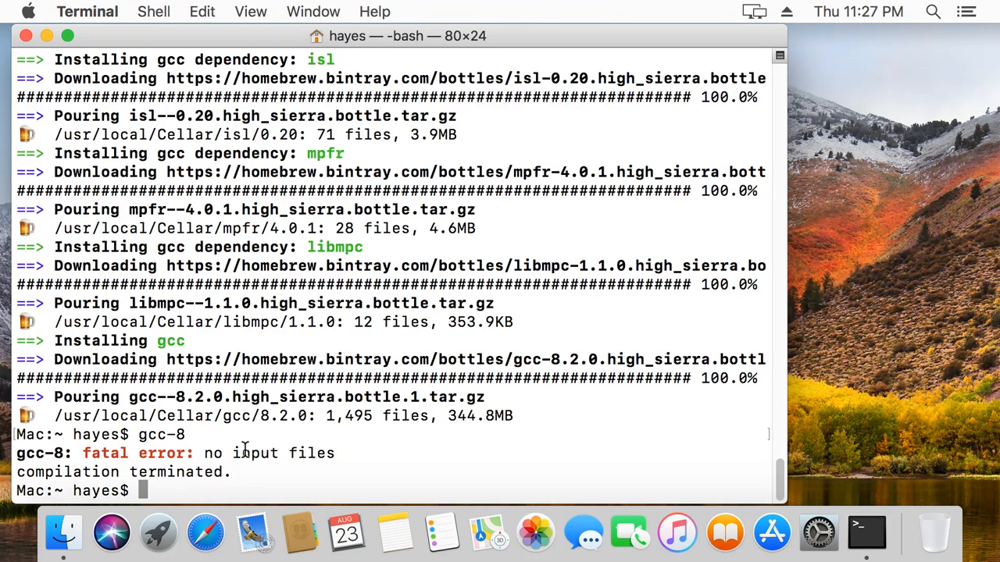
Step: Run g++-8 and then plain g++ to compare which compiler answers
{"action": "type", "text": "g++-"}
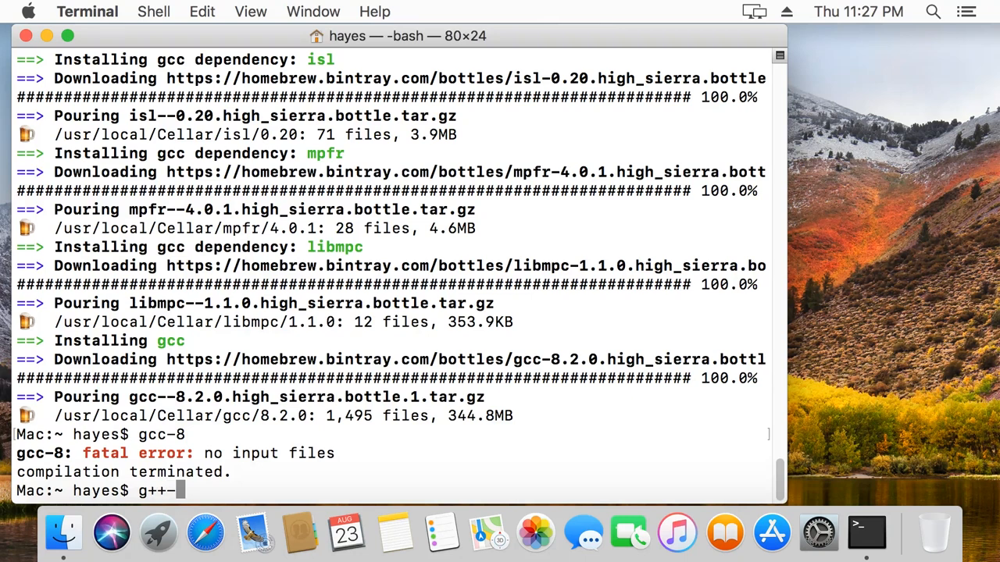
{"action": "key", "text": "Return"}
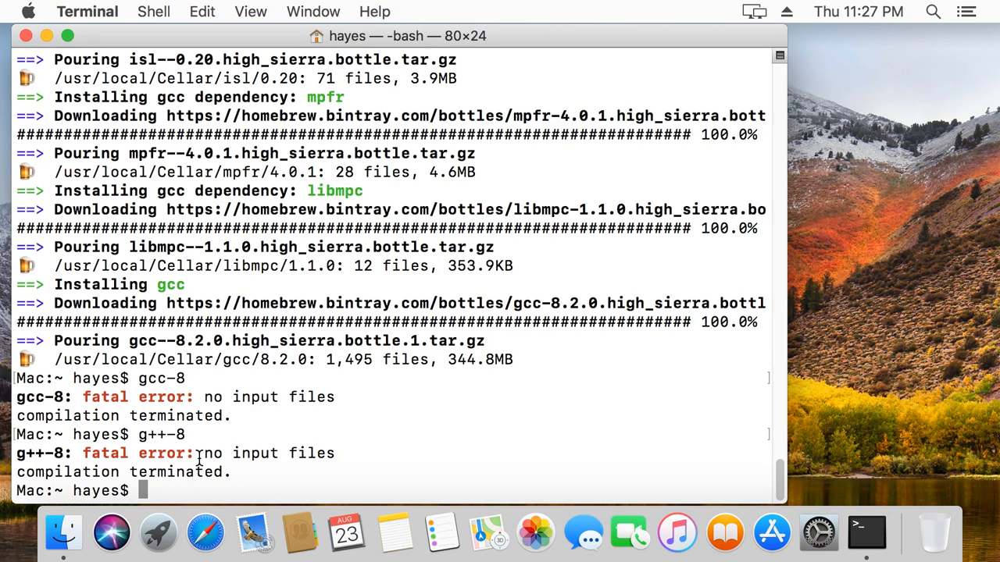
{"action": "type", "text": "g++"}
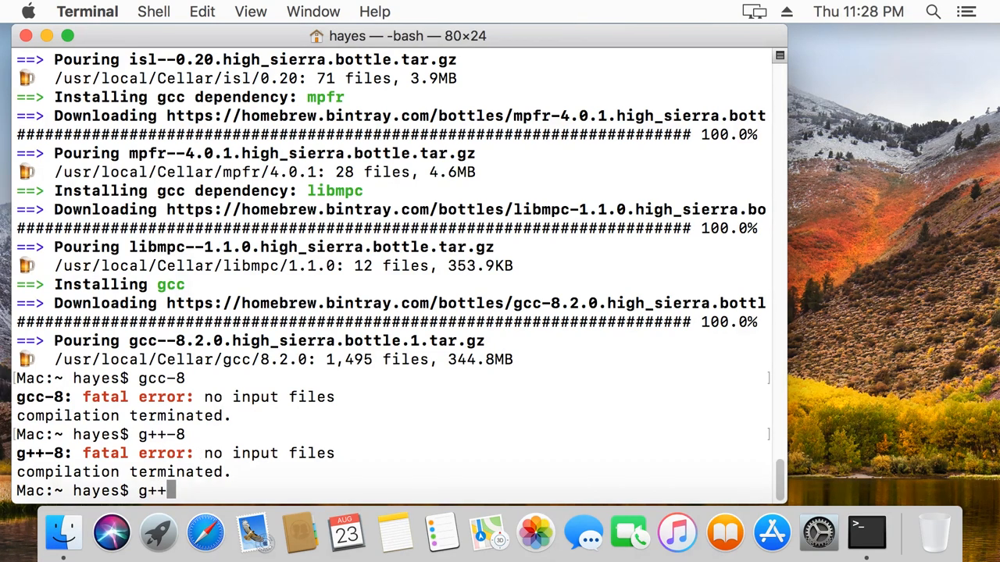
{"action": "key", "text": "Return"}
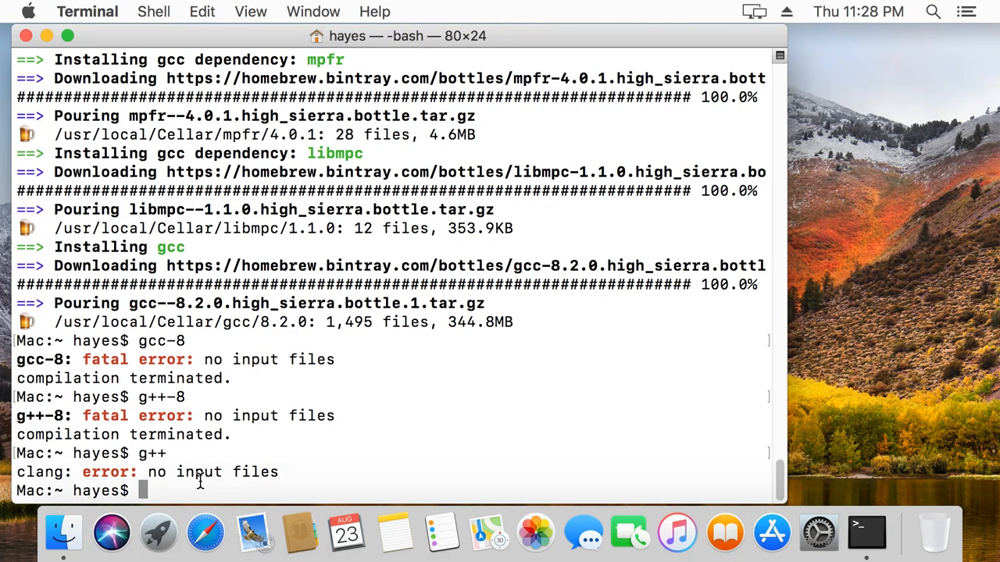
Step: Change to /usr/local/bin and list its GCC 8 binaries, selecting g++-8
{"action": "type", "text": "cd /"}
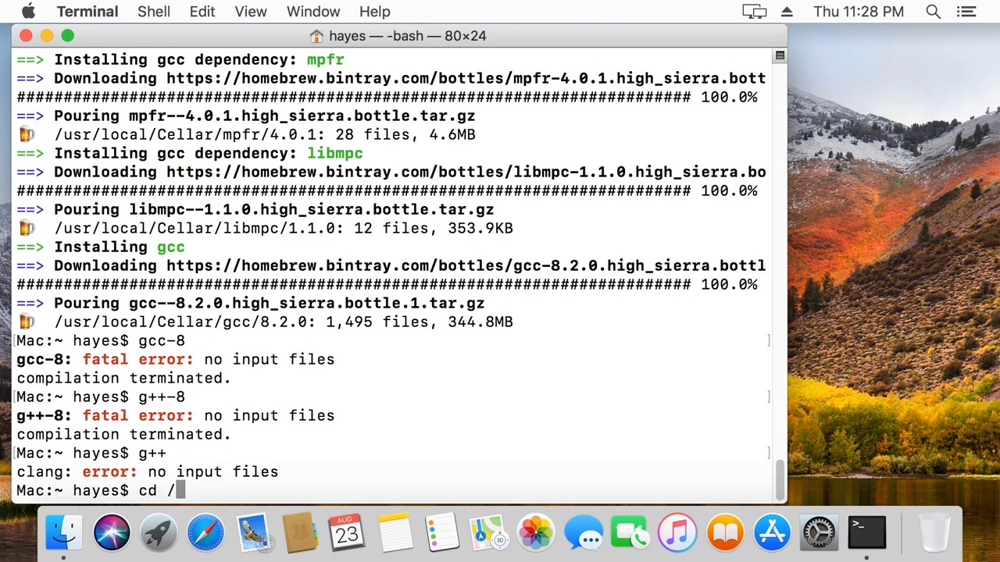
{"action": "type", "text": "usr/"}
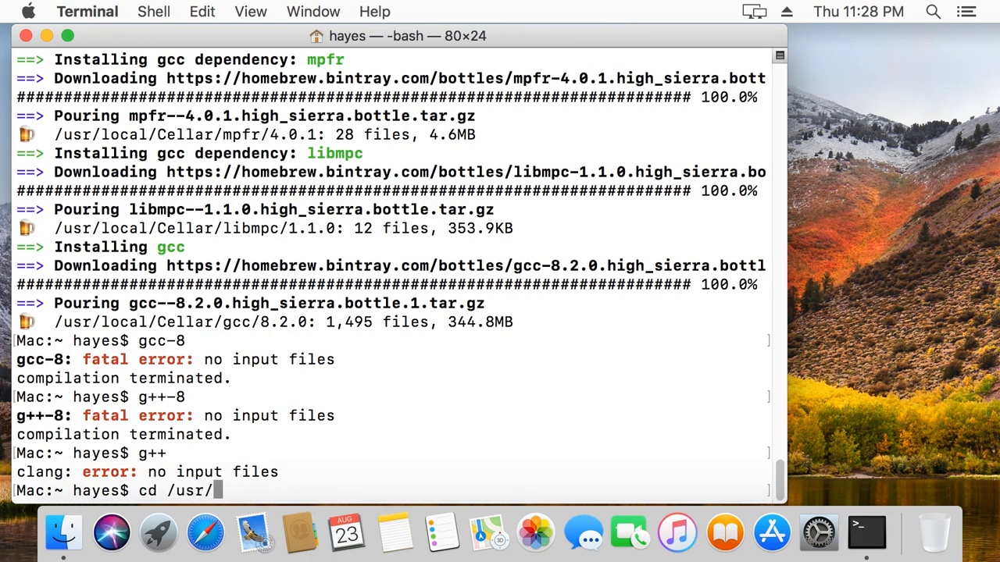
{"action": "type", "text": "local/bi"}
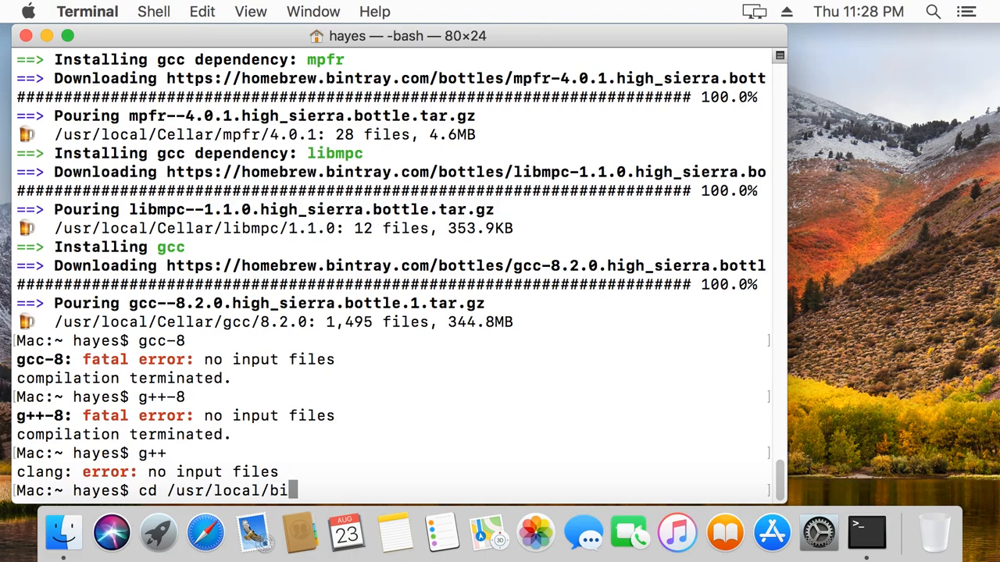
{"action": "key", "text": "Return"}
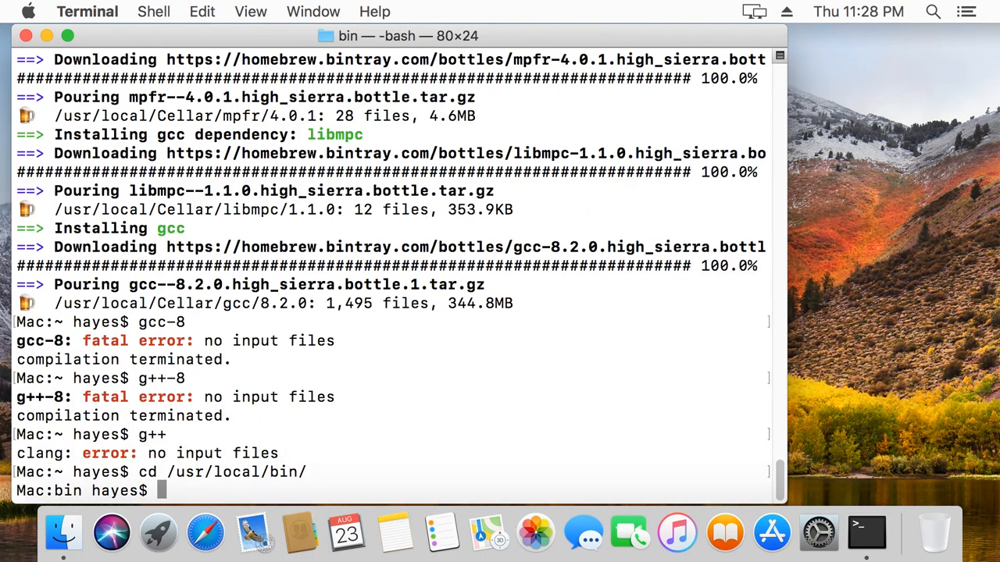
{"action": "type", "text": "ls"}
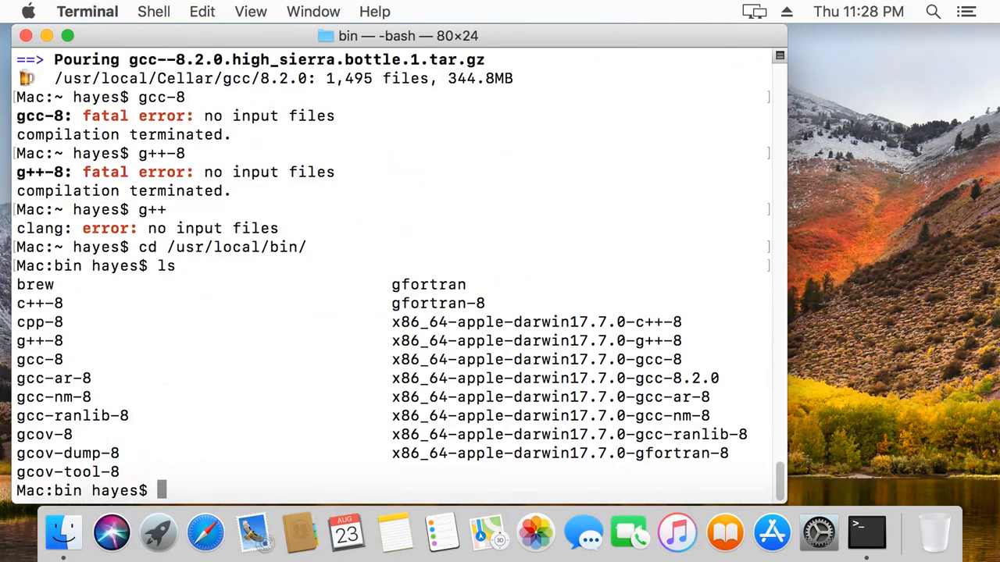
{"action": "mouse_move", "coordinate": [68, 345]}
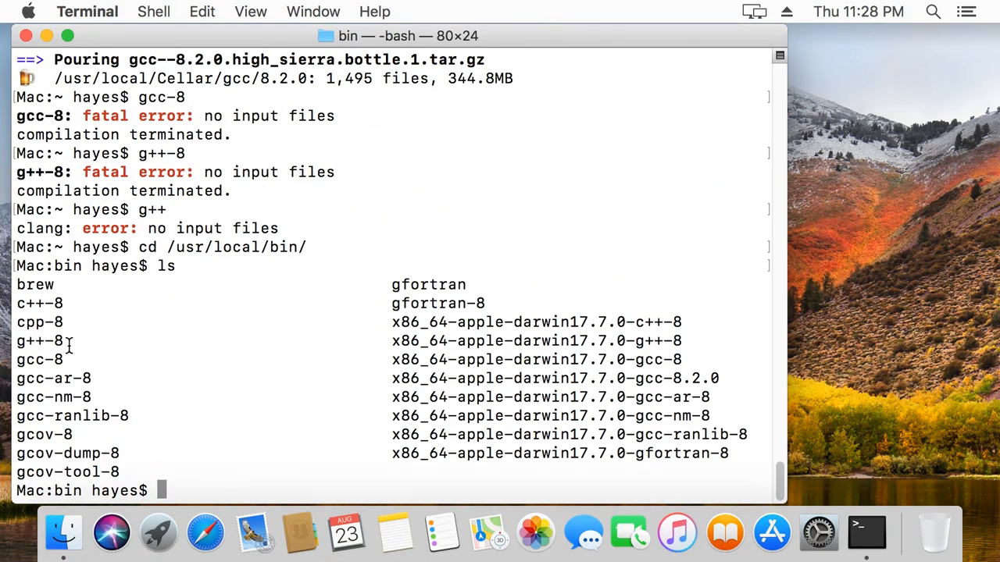
{"action": "double_click", "coordinate": [39, 340]}
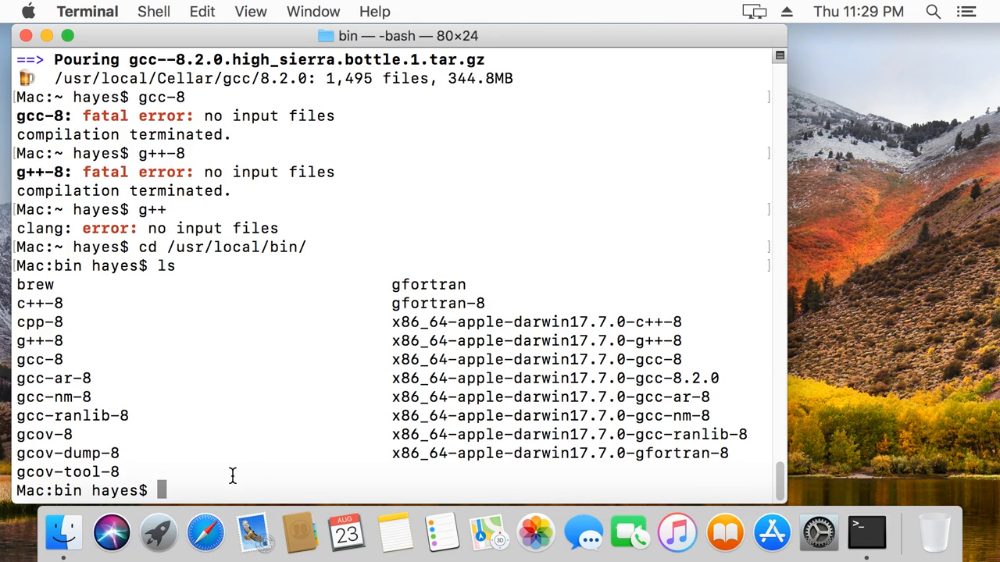
{"action": "type", "text": "l"}
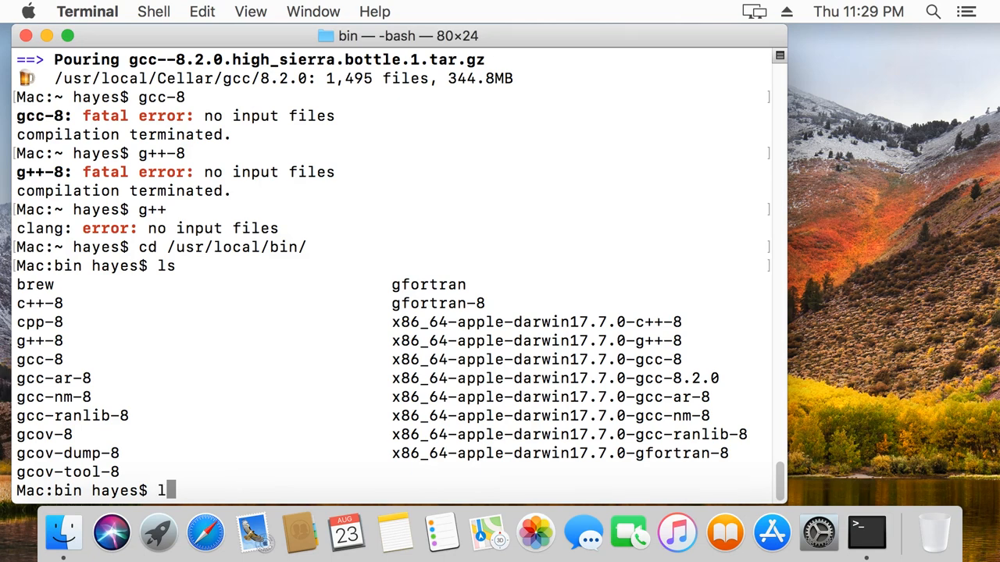
Step: Create a g++ symlink to g++-8 with 'ln -s g++-8 g++' and check the listing
{"action": "type", "text": "n -s"}
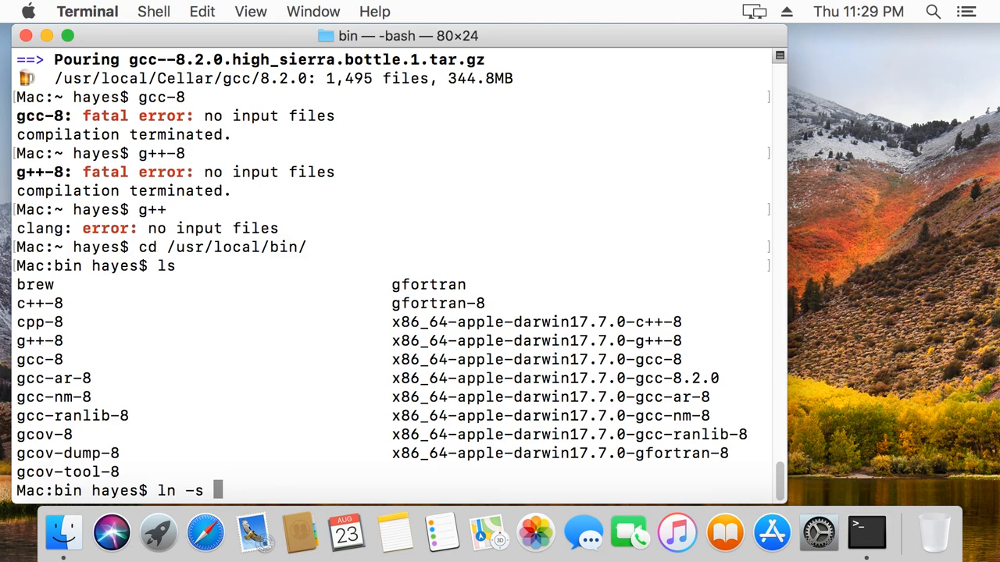
{"action": "type", "text": "g++-8"}
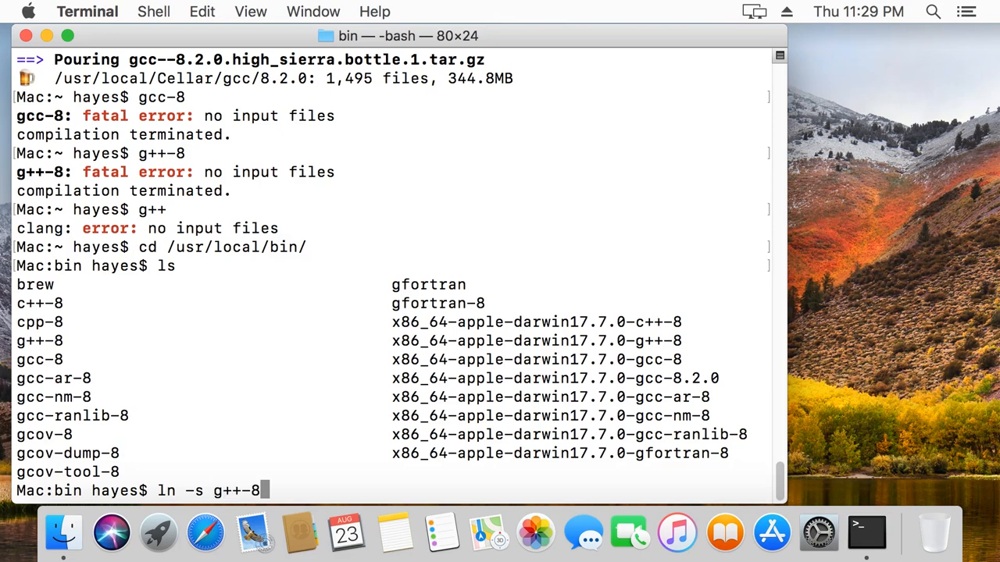
{"action": "type", "text": "g++"}
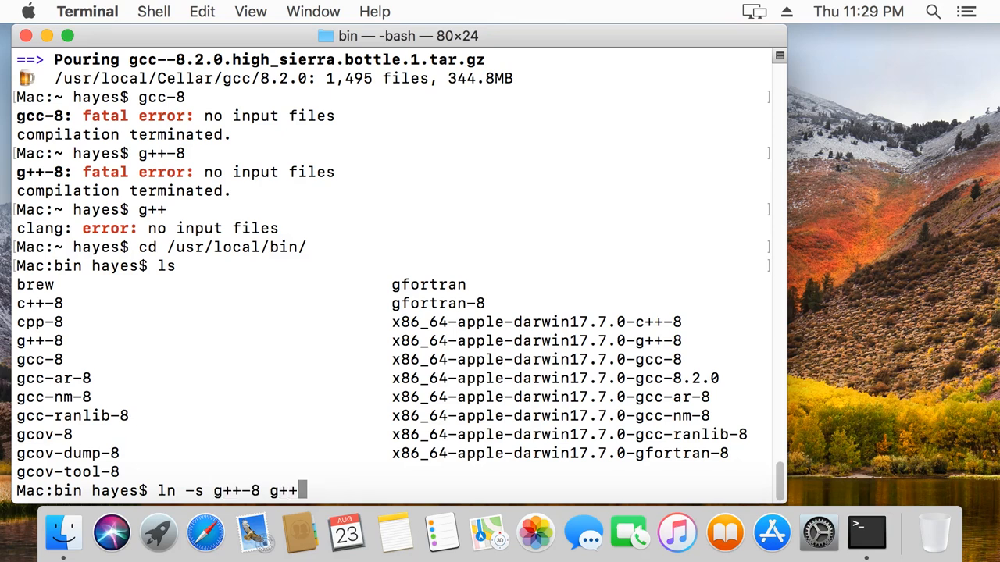
{"action": "key", "text": "Return"}
{"action": "type", "text": "ls"}
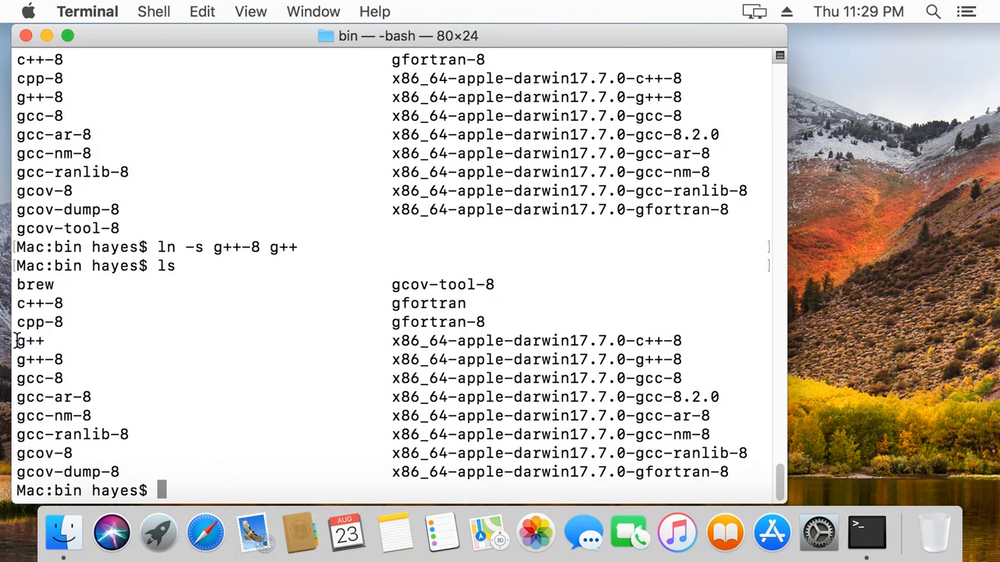
{"action": "double_click", "coordinate": [30, 340]}
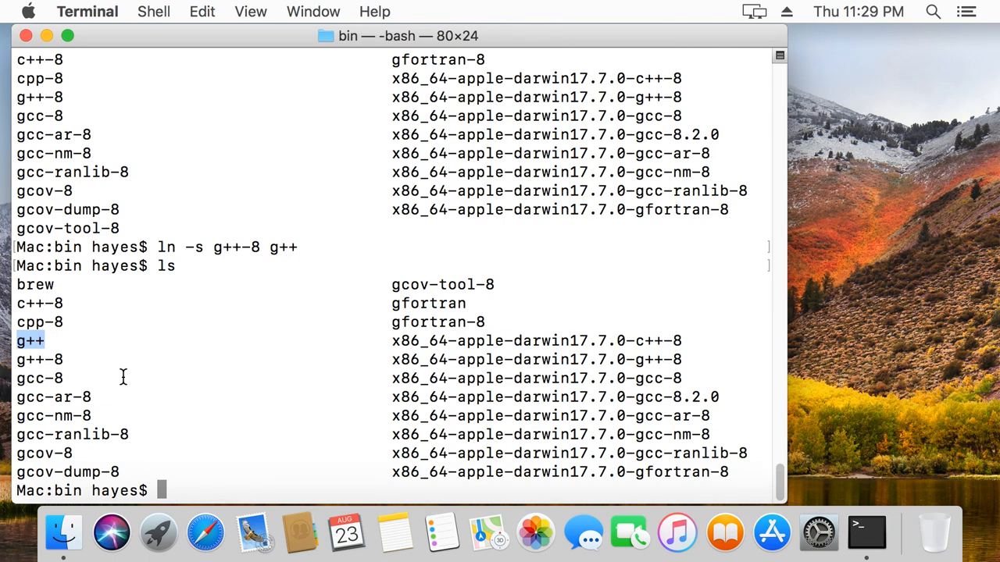
{"action": "mouse_move", "coordinate": [39, 378]}
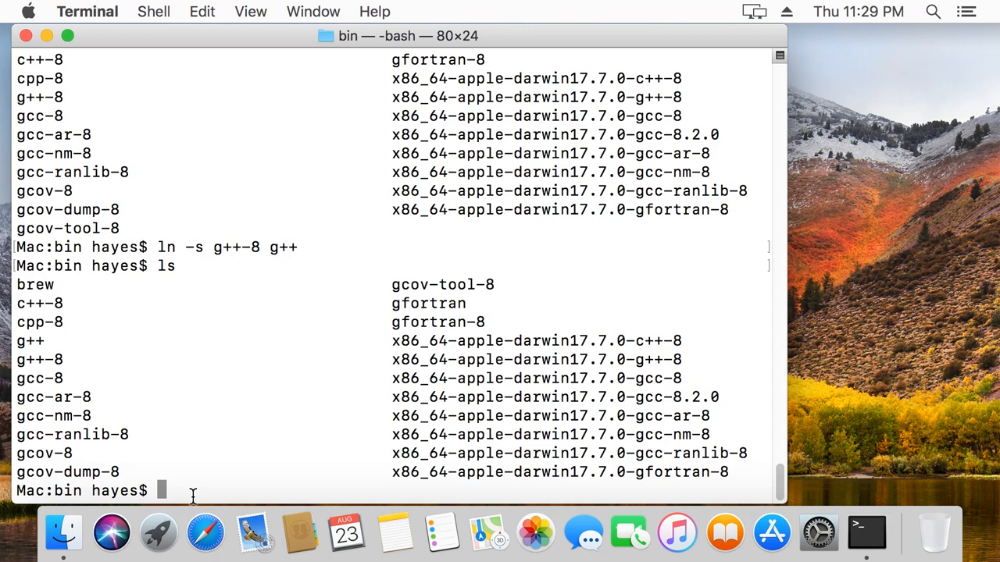
{"action": "mouse_move", "coordinate": [144, 153]}
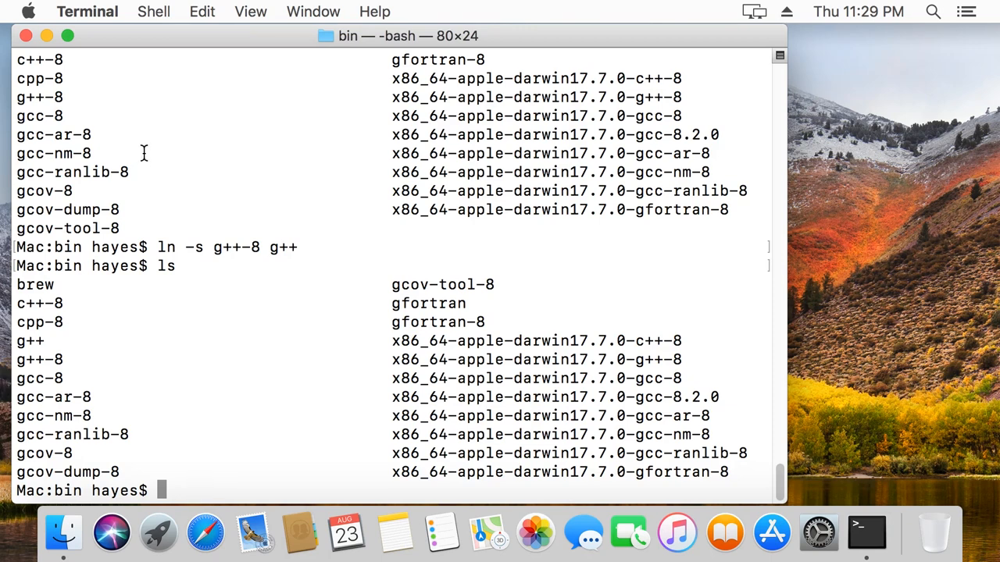
Step: Log out from the Apple menu and log back in with the password
{"action": "left_click", "coordinate": [27, 11]}
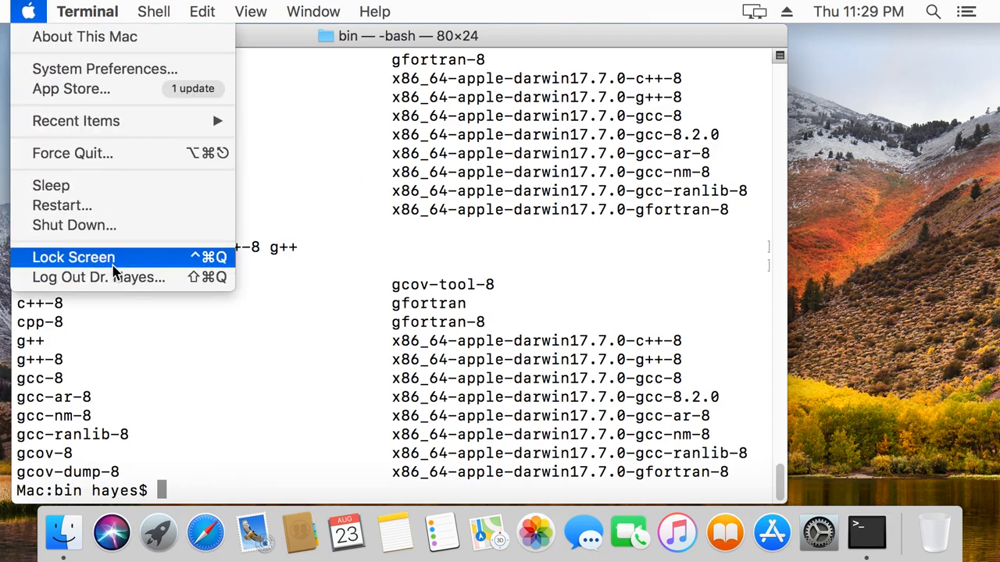
{"action": "mouse_move", "coordinate": [98, 277]}
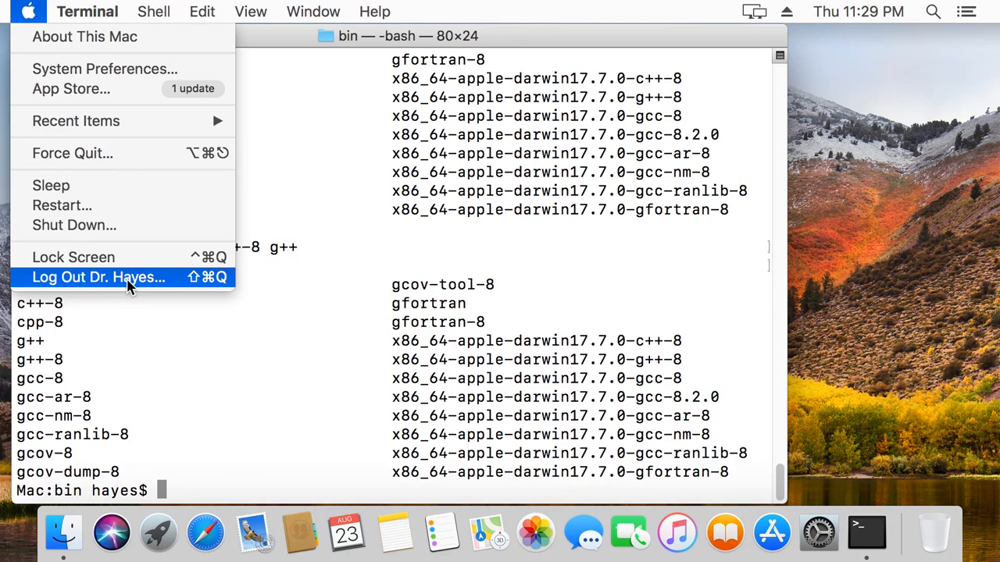
{"action": "left_click", "coordinate": [98, 277]}
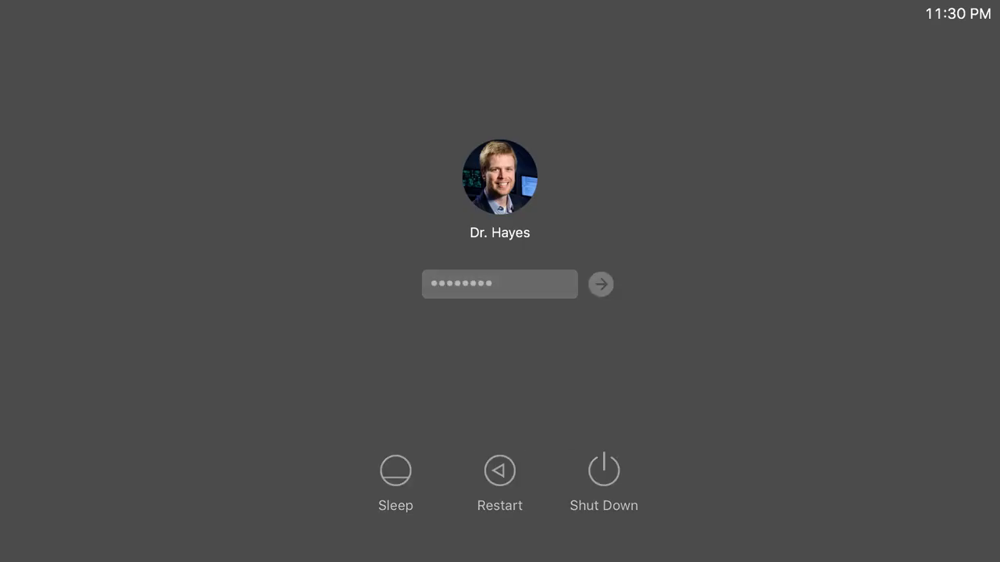
{"action": "left_click", "coordinate": [600, 283]}
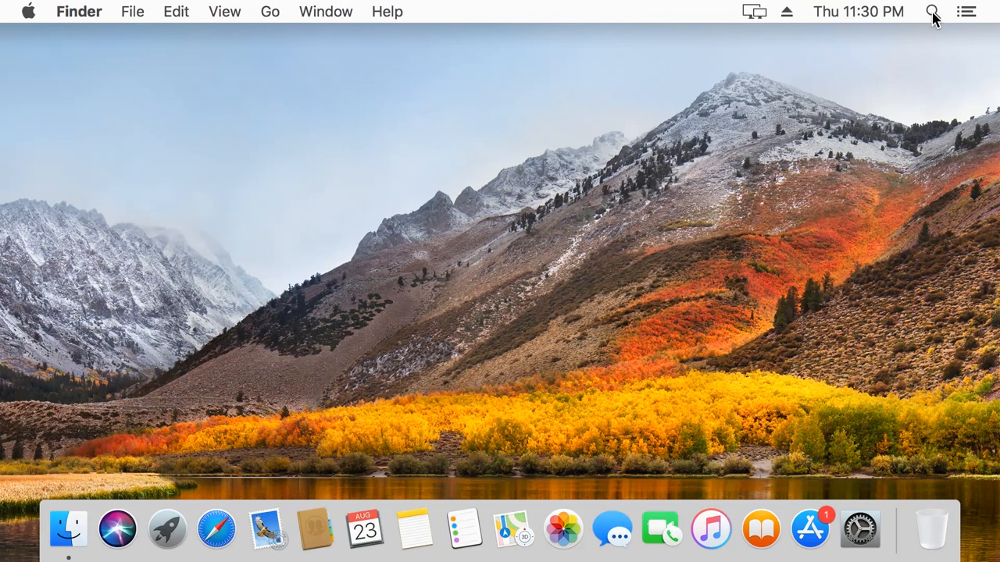
Step: Reopen Terminal by searching 'term' in Spotlight, then run clang to confirm it still works
{"action": "type", "text": "term"}
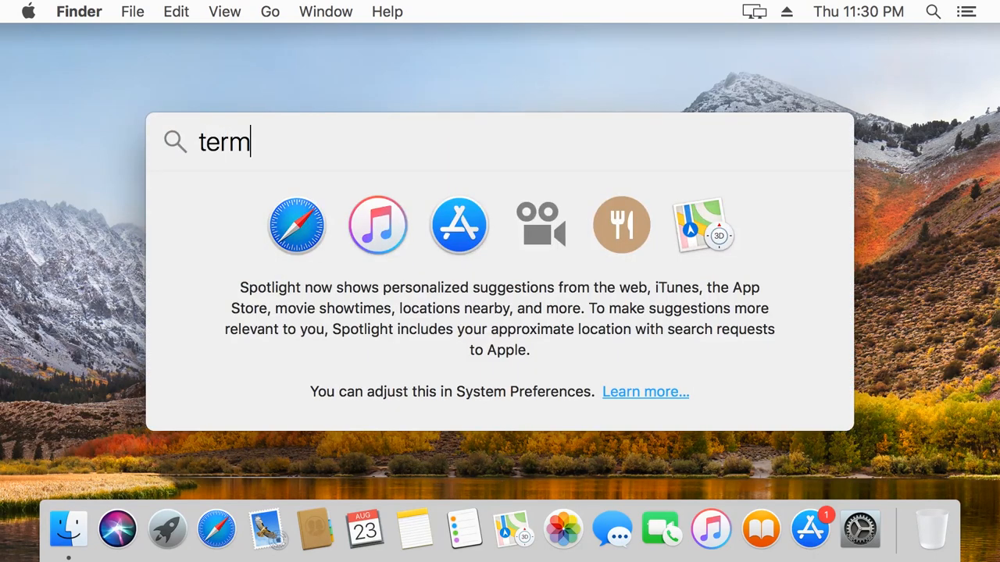
{"action": "key", "text": "escape"}
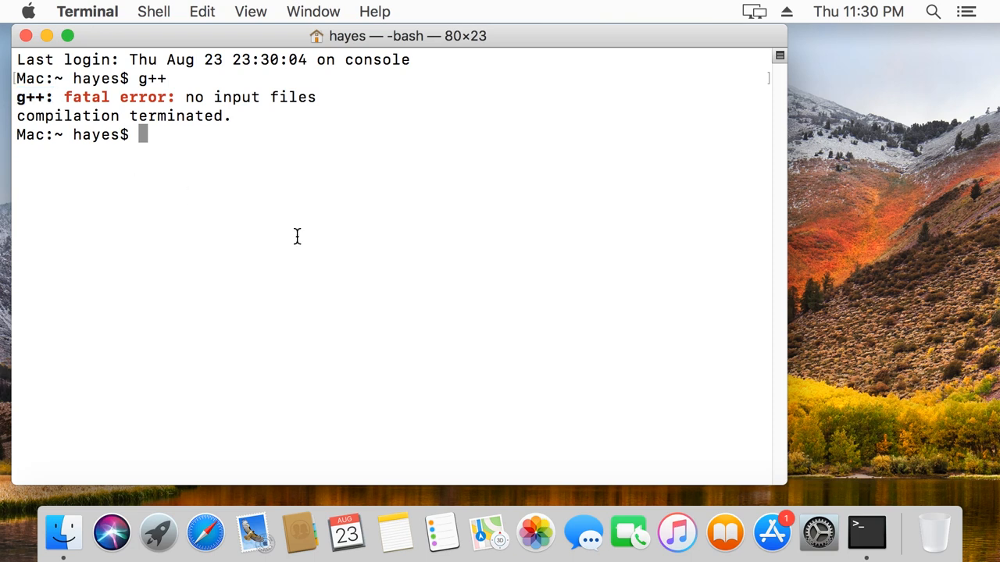
{"action": "type", "text": "cla"}
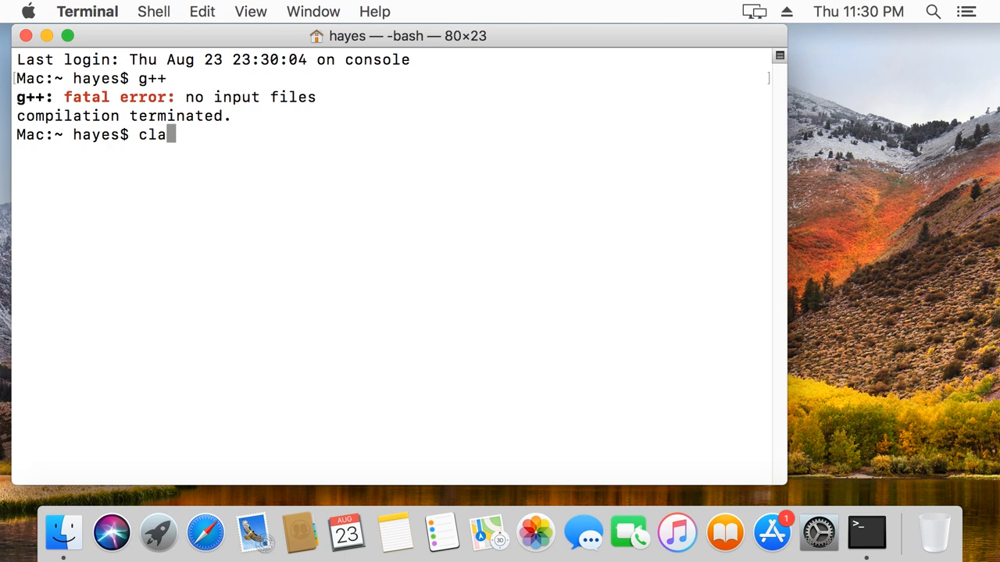
{"action": "key", "text": "Return"}
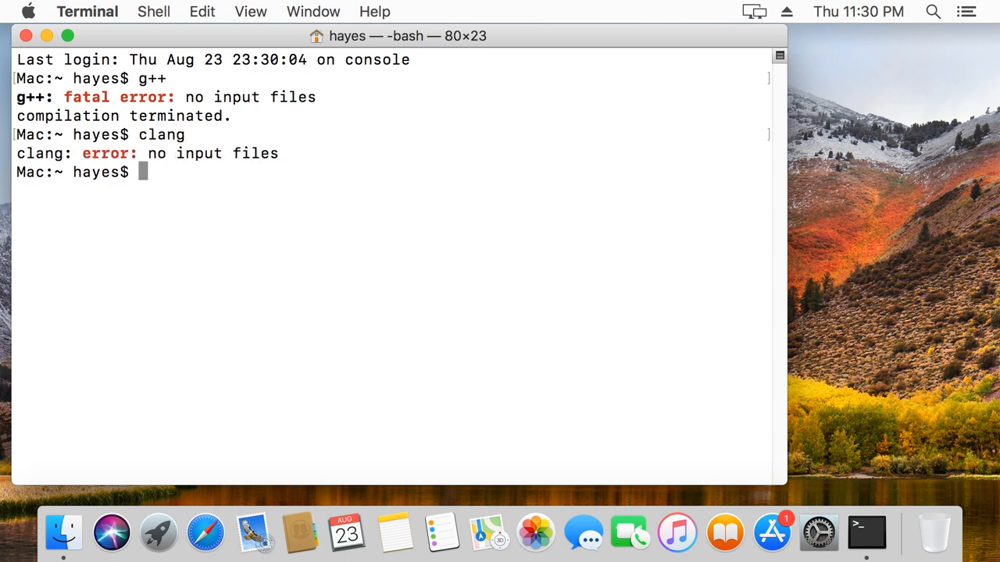